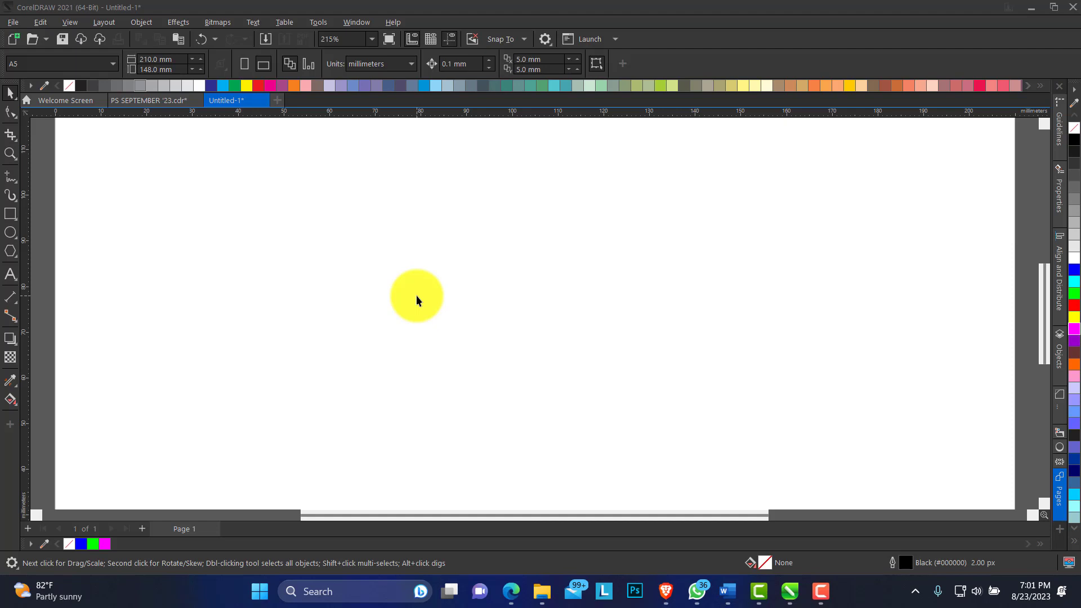
Import the photo of the handwritten signatures from Downloads onto the page.
left_click_drag(416, 296, 406, 286)
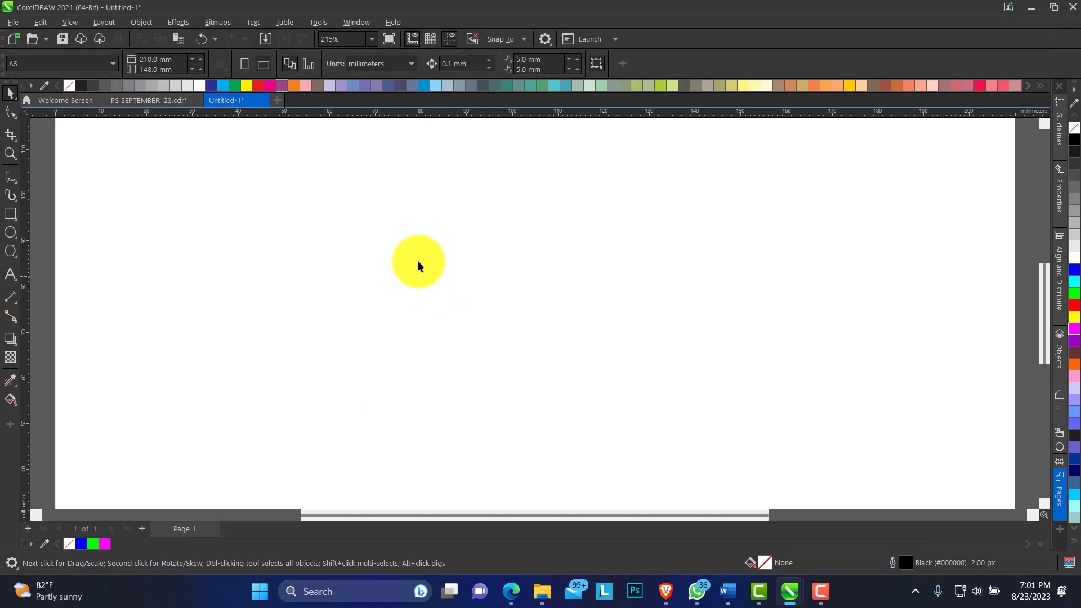
right_click(419, 264)
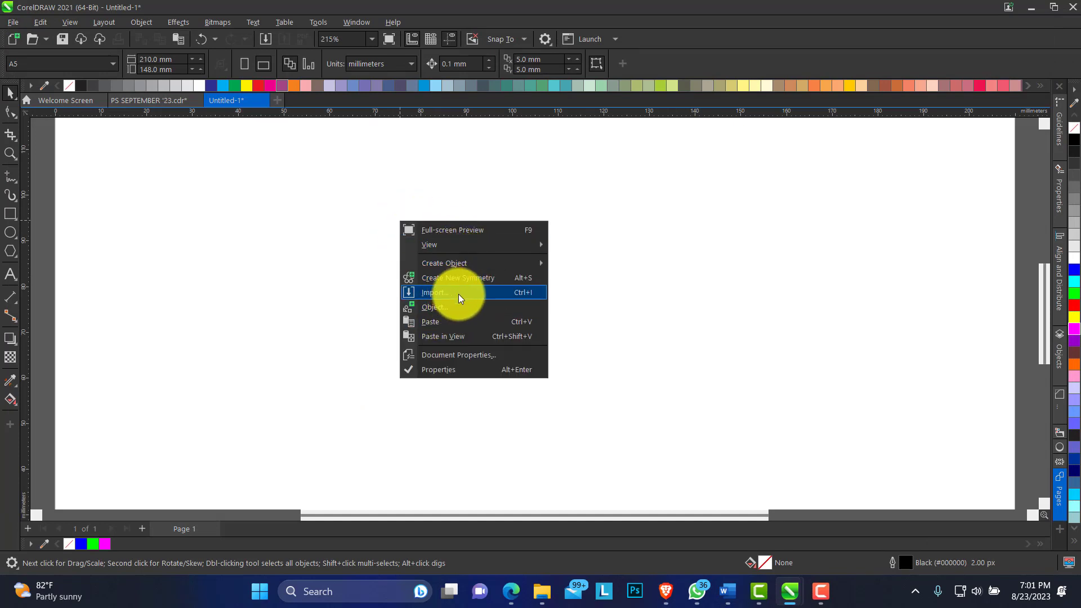
left_click(435, 293)
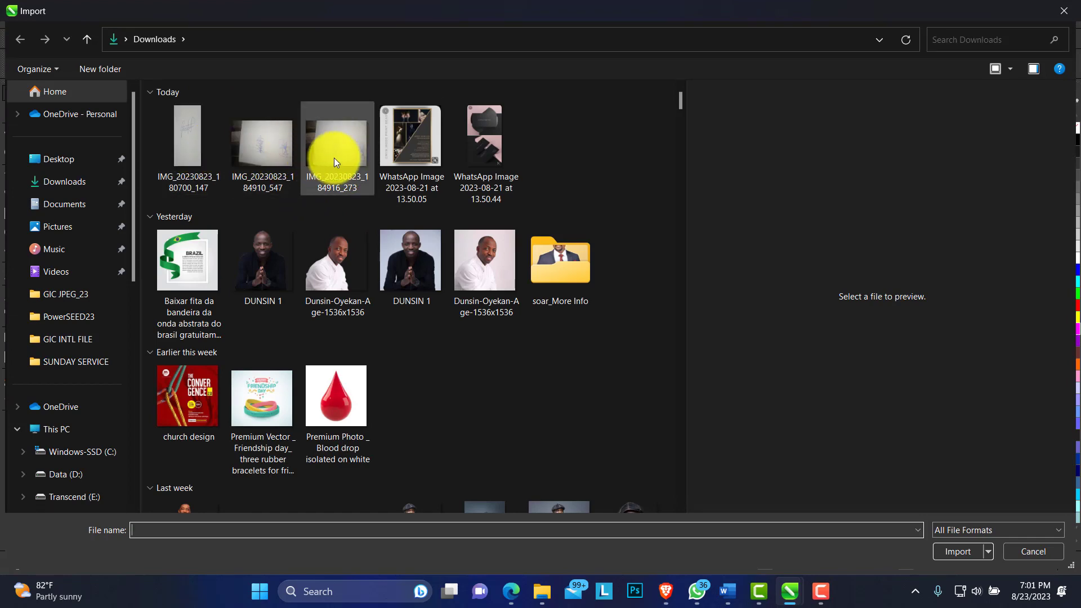
left_click(337, 143)
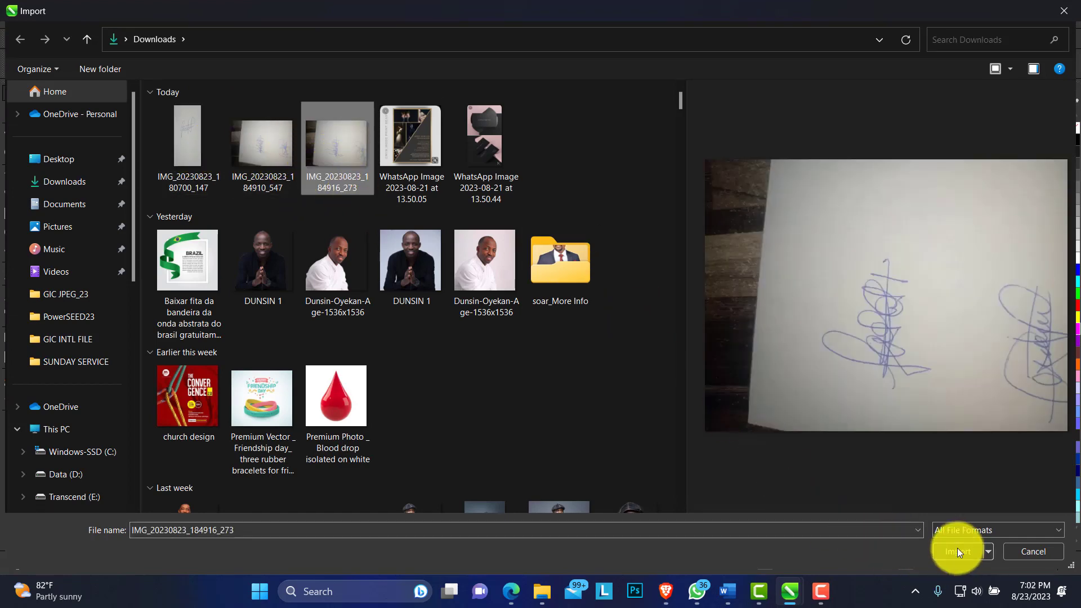
left_click(957, 551)
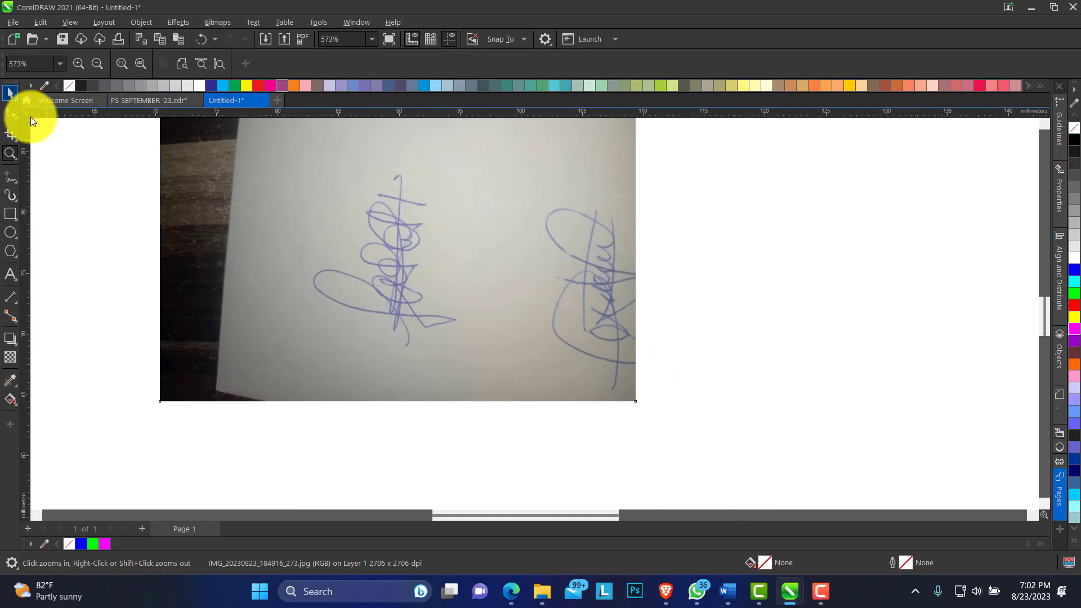
Crop the imported photo down to a square around the left signature.
left_click_drag(256, 148, 408, 327)
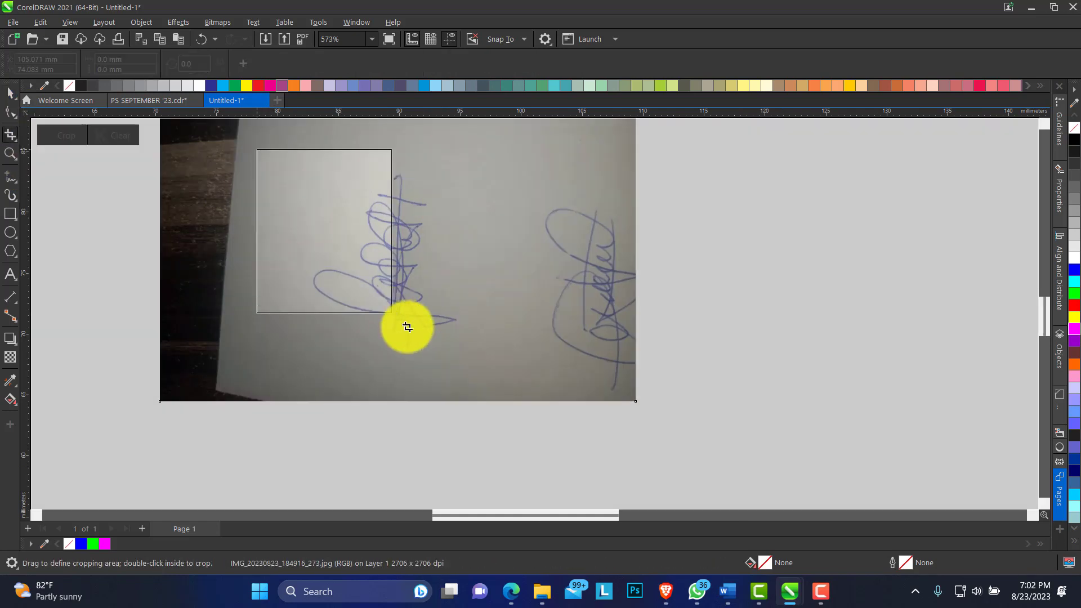
left_click_drag(407, 327, 276, 269)
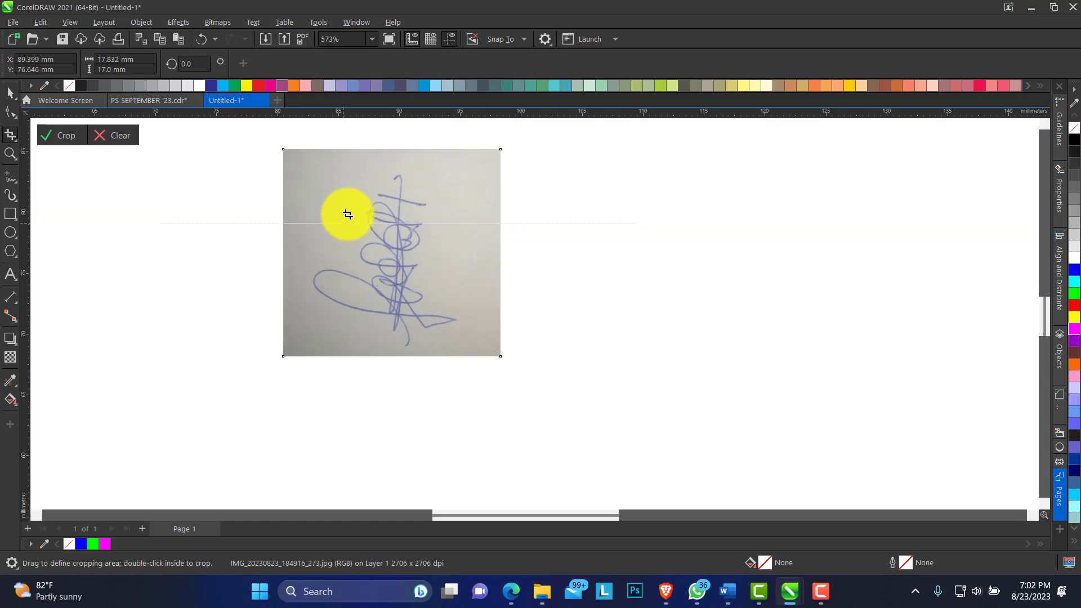
left_click(66, 135)
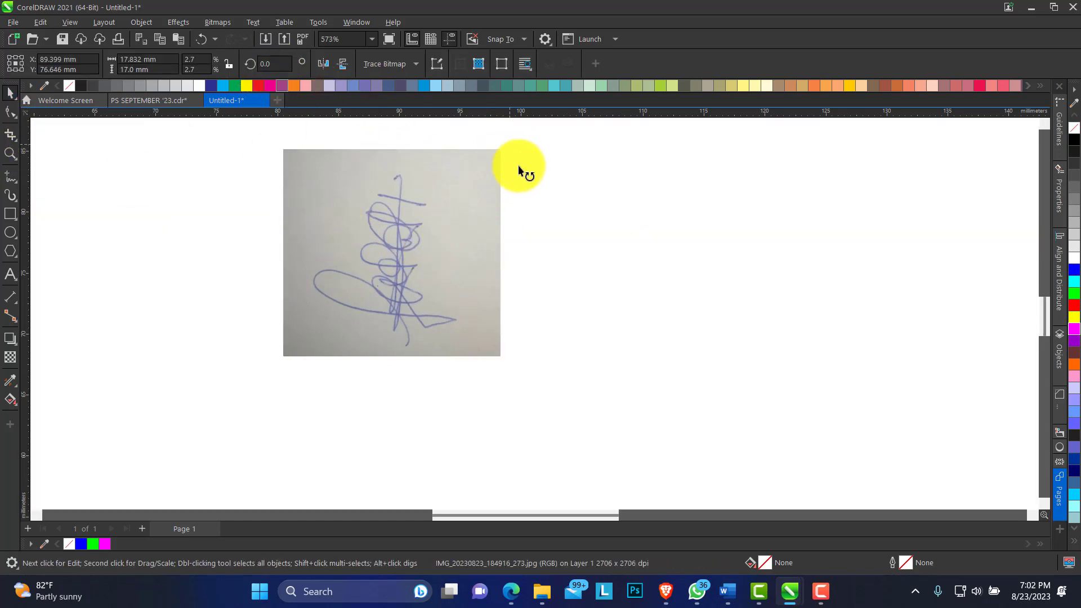
left_click_drag(518, 168, 484, 342)
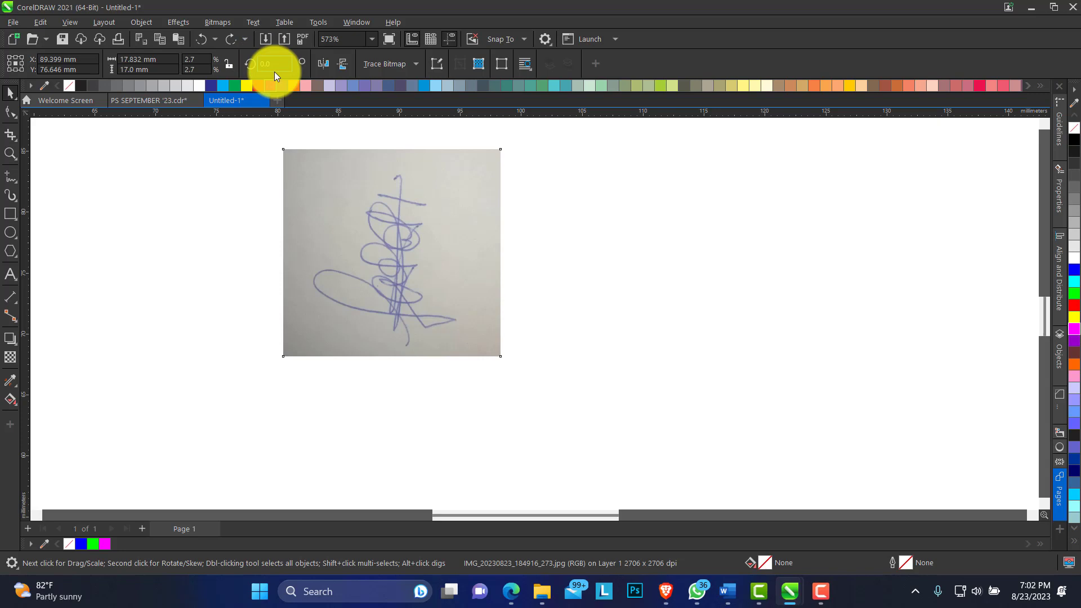
Rotate the cropped photo 270 degrees and nudge it lower on the page.
left_click(390, 253)
type("270")
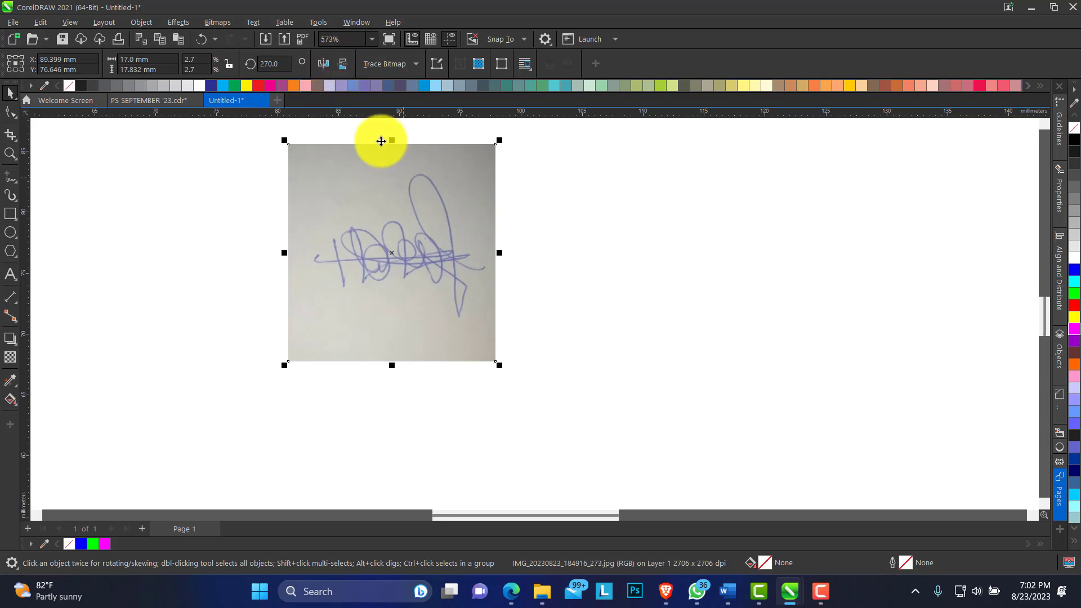
left_click_drag(381, 142, 468, 235)
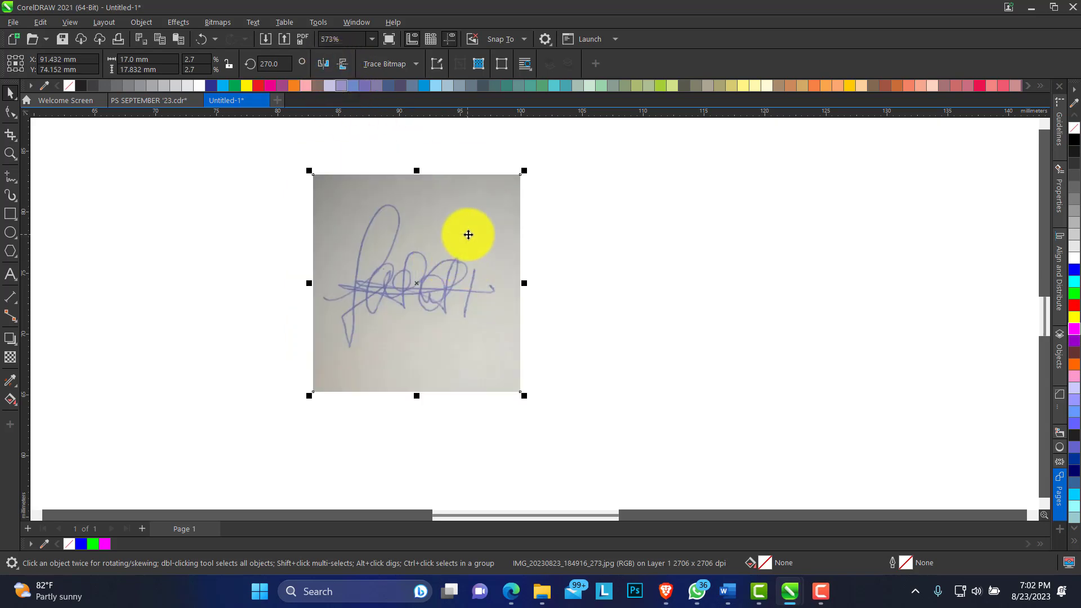
left_click(217, 23)
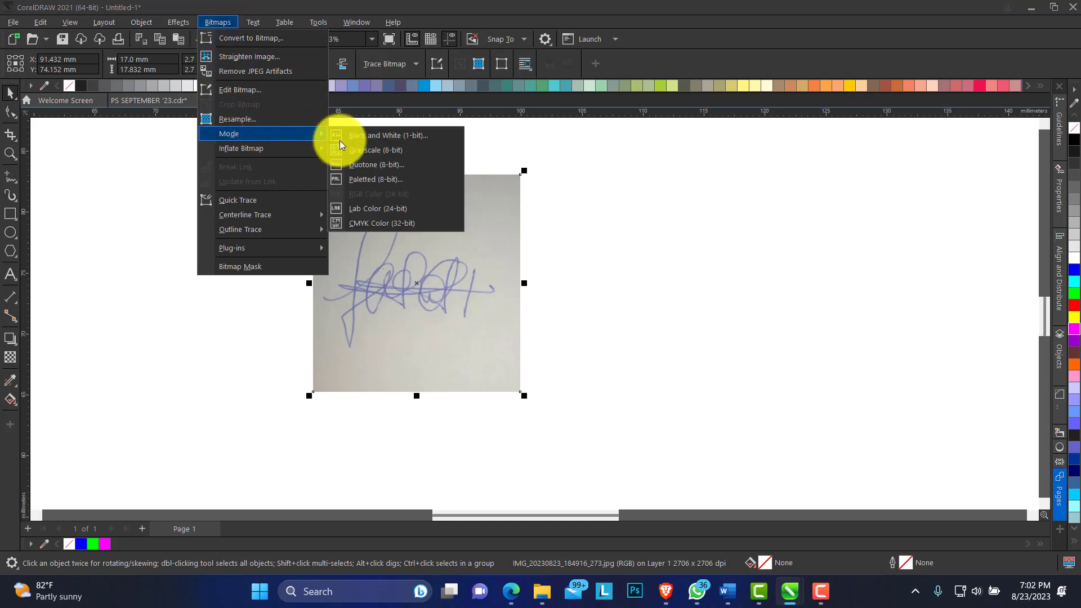
mouse_move(375, 150)
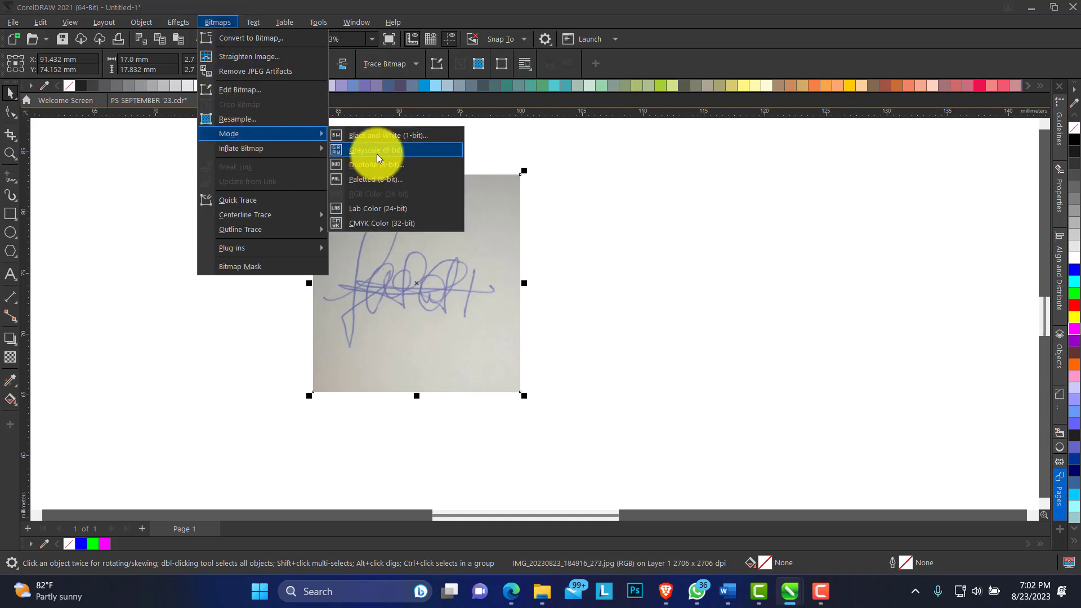
Convert the signature photo to Grayscale (8-bit) and zoom in on it.
left_click(375, 149)
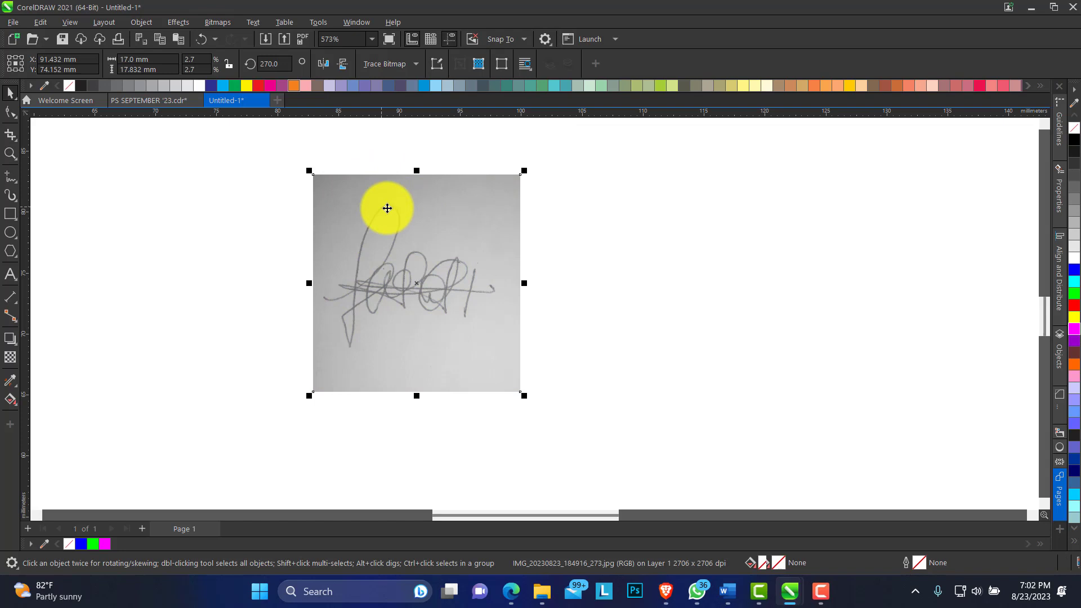
left_click(386, 209)
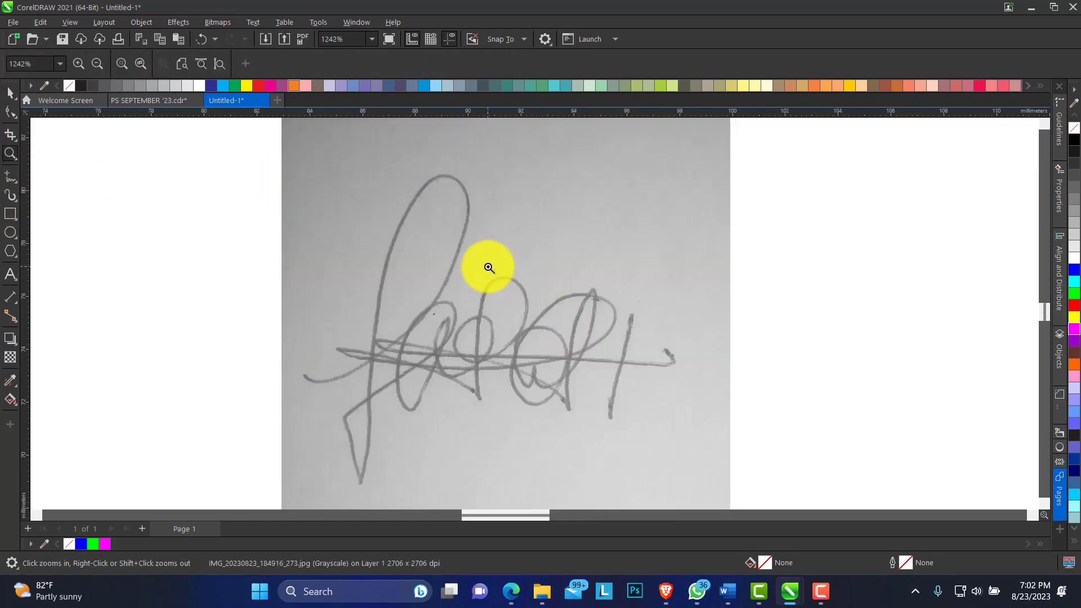
left_click(217, 22)
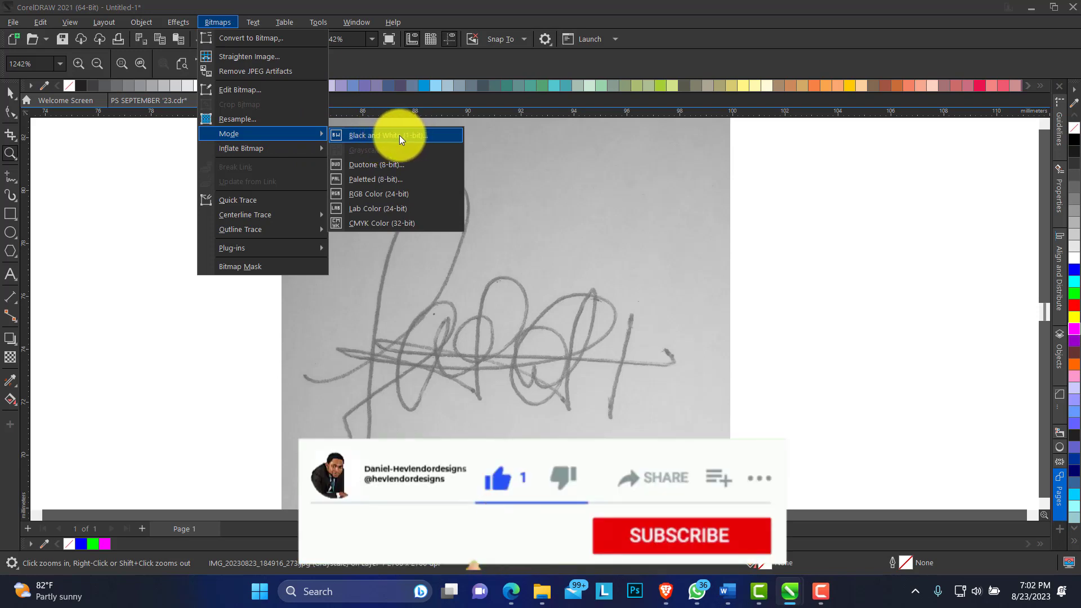
Start a Black and White (1-bit) conversion, compare Ordered, and keep Line Art.
left_click(386, 136)
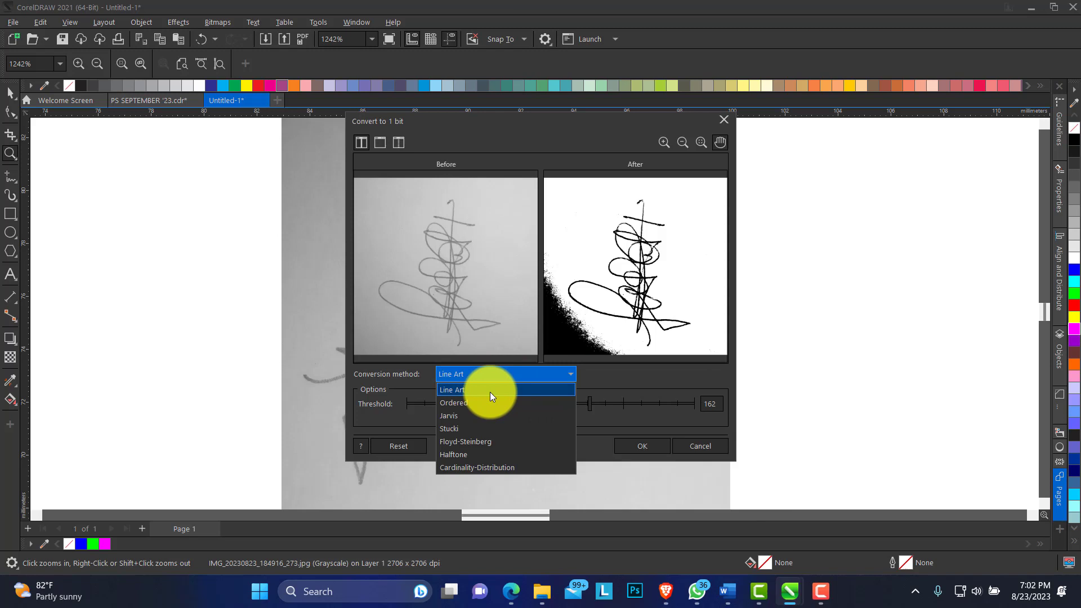
left_click(454, 404)
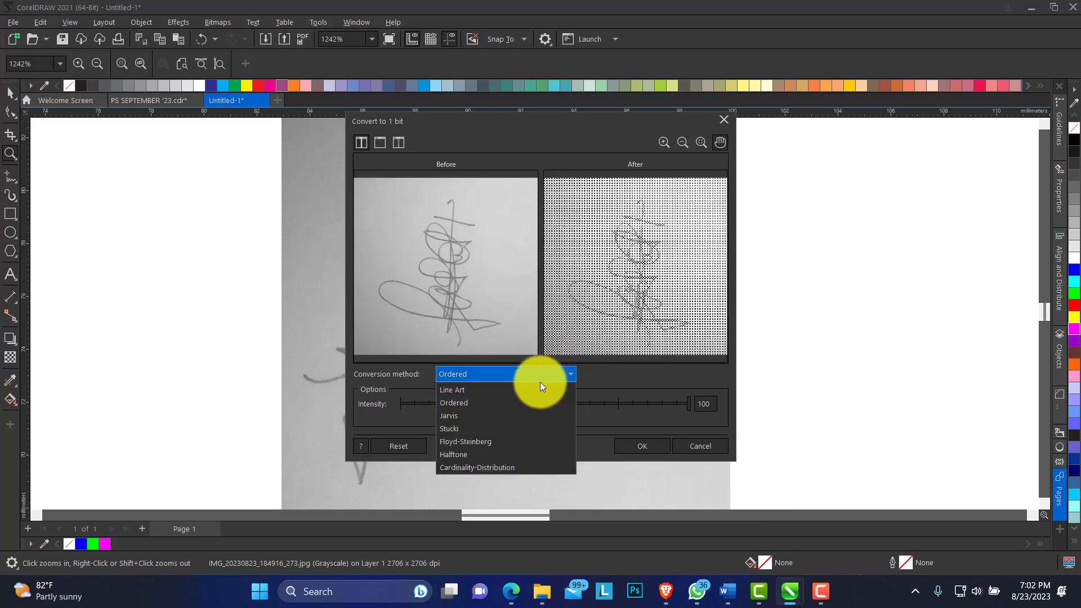
left_click(453, 389)
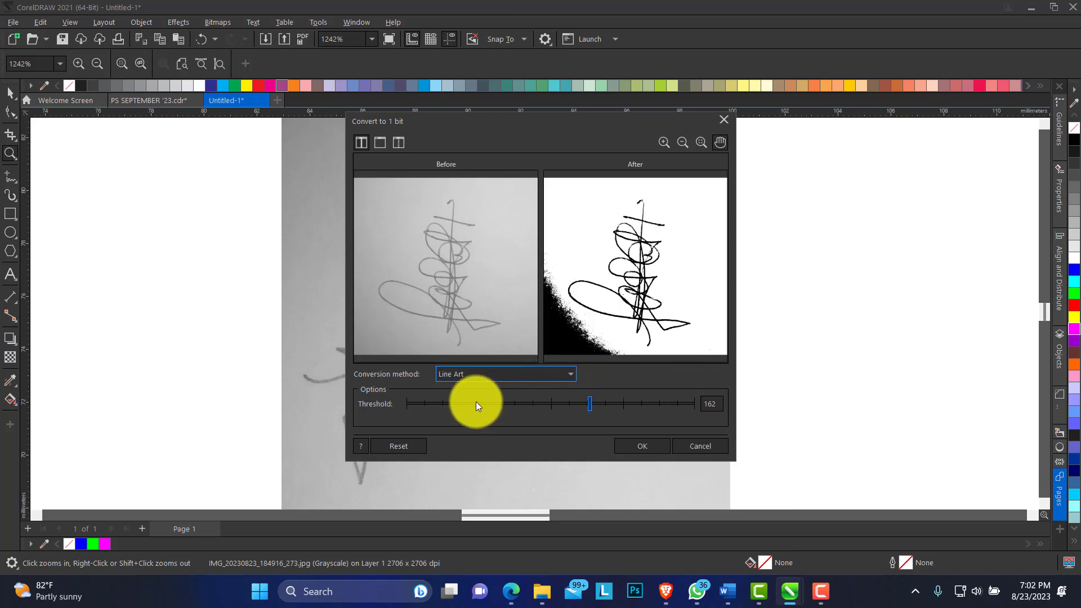
Adjust the Line Art threshold back and forth, settling near 144 to shrink the dark corner.
left_click_drag(589, 404, 569, 404)
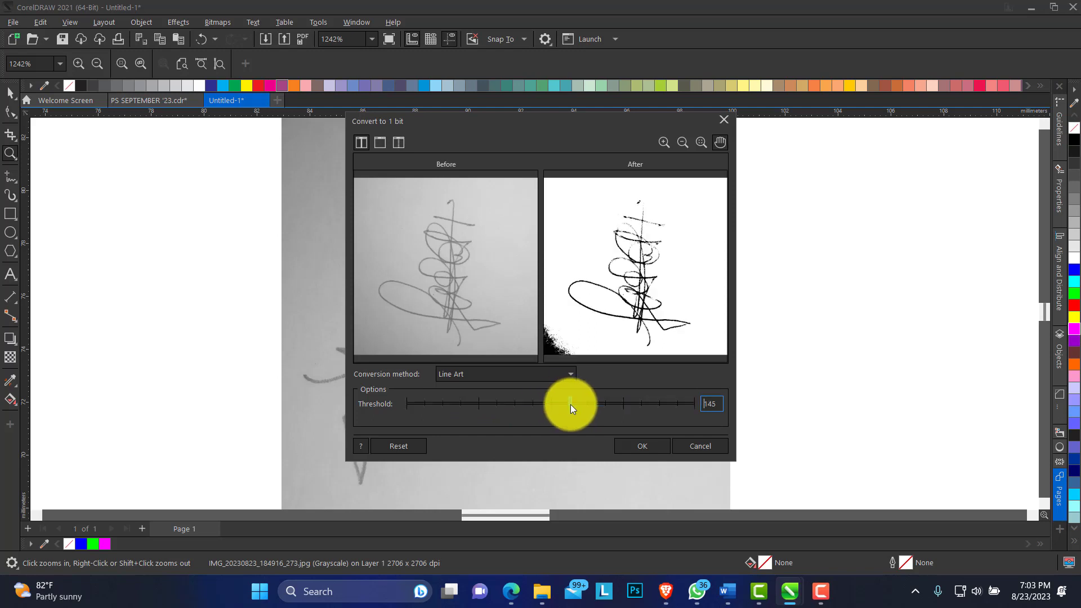
left_click_drag(570, 405, 617, 404)
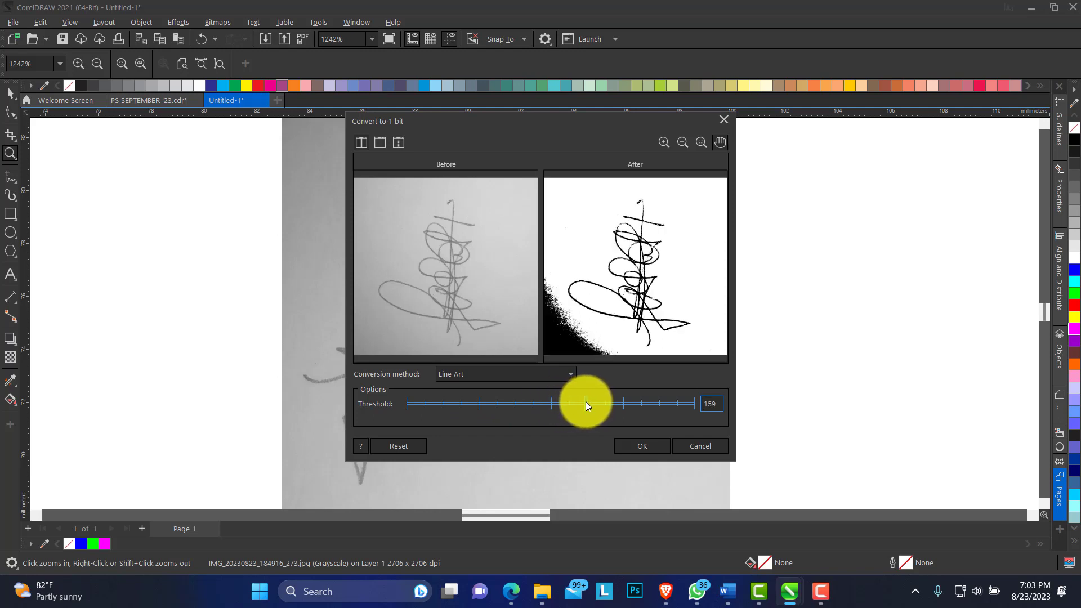
left_click_drag(586, 403, 571, 403)
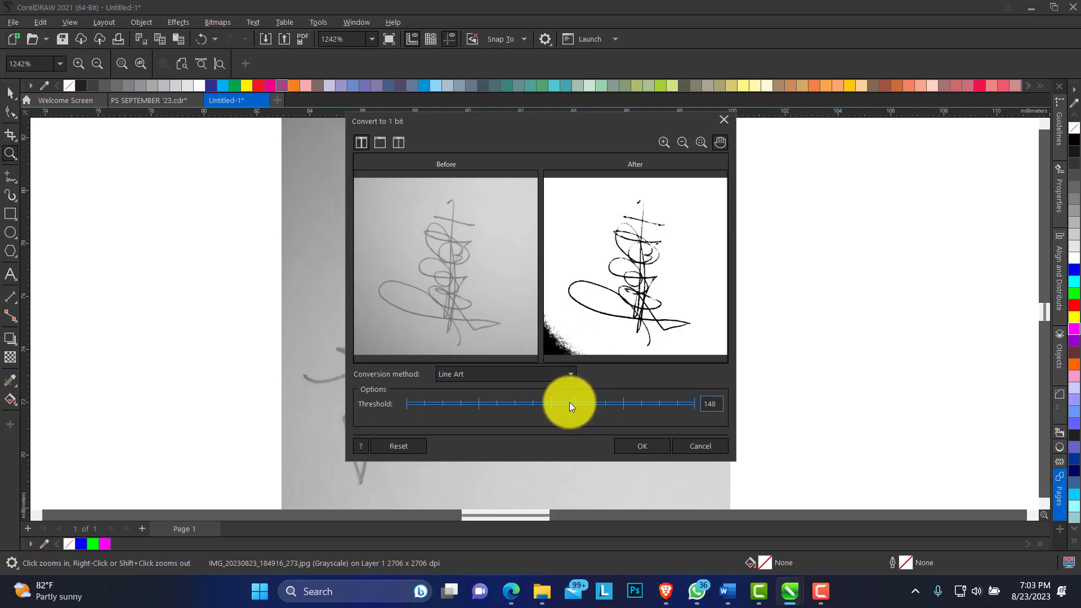
left_click_drag(569, 403, 586, 403)
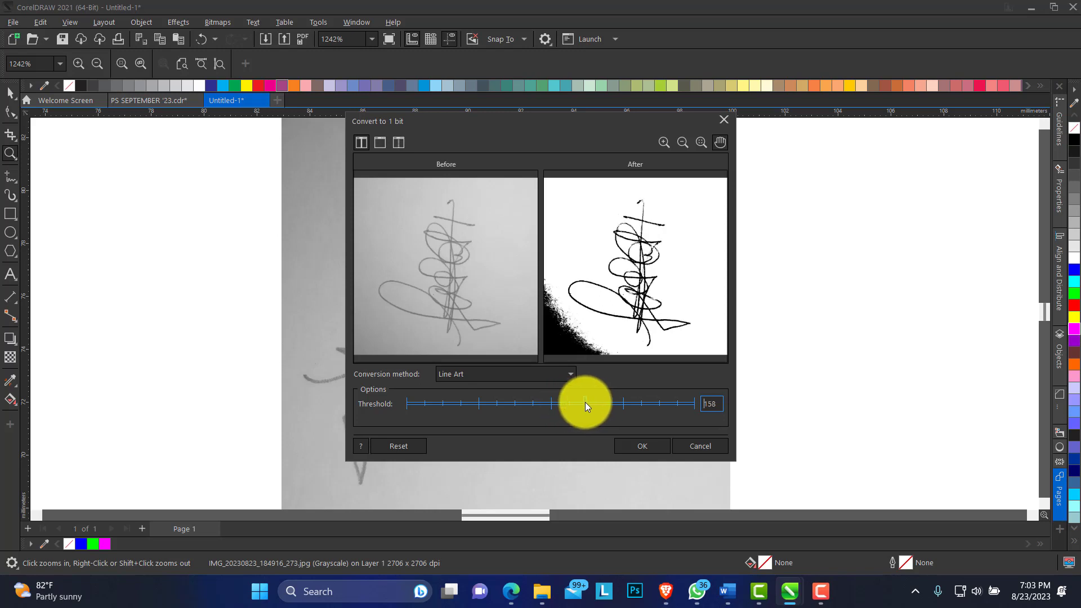
left_click_drag(585, 405, 568, 404)
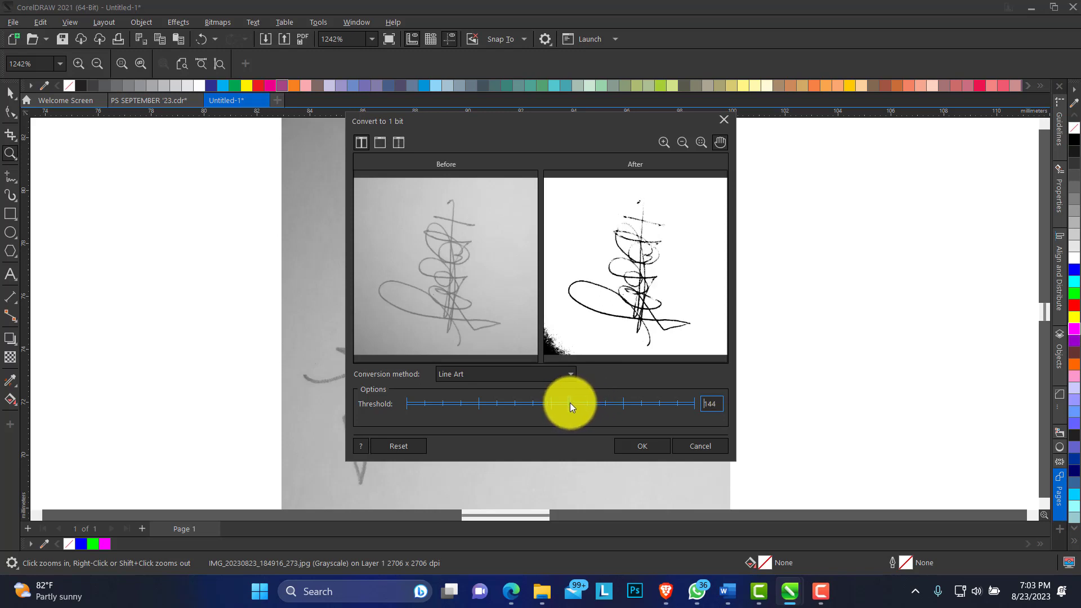
Zoom out so the whole page and the signature bitmap are visible.
left_click(641, 446)
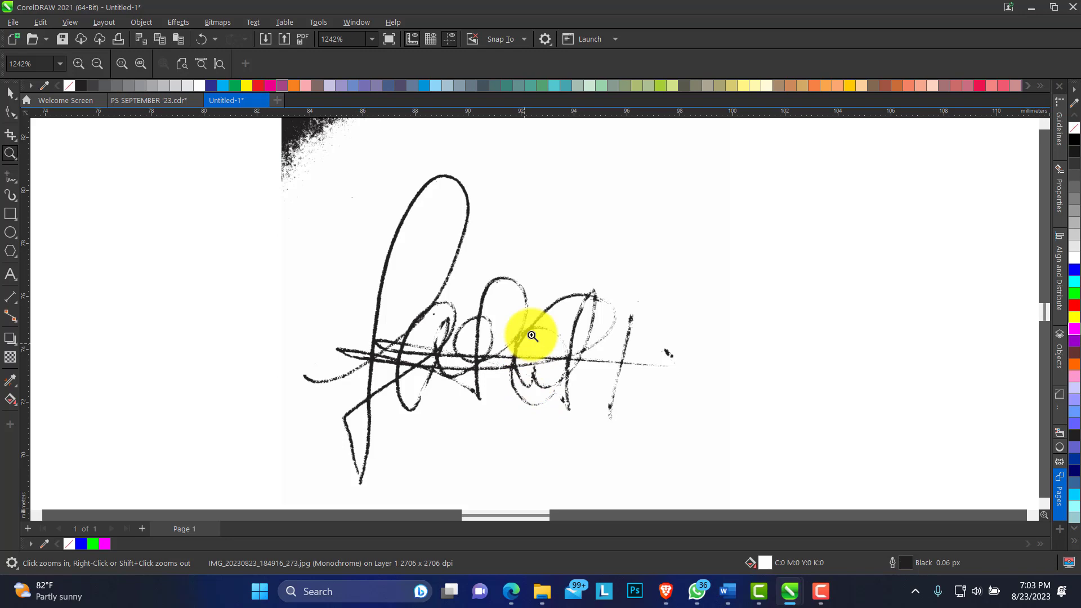
mouse_move(472, 266)
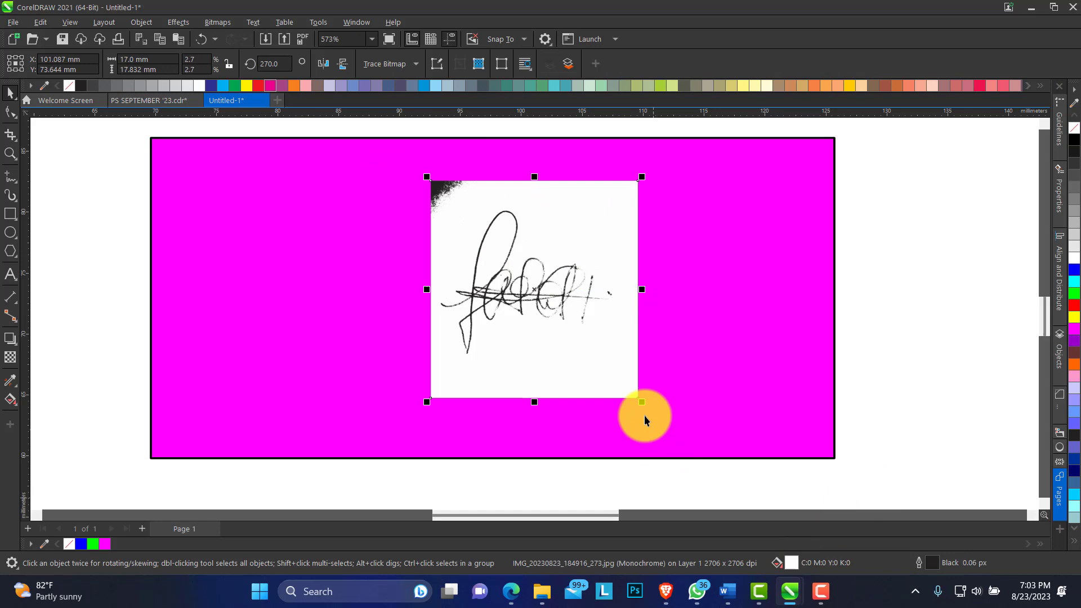
mouse_move(1073, 129)
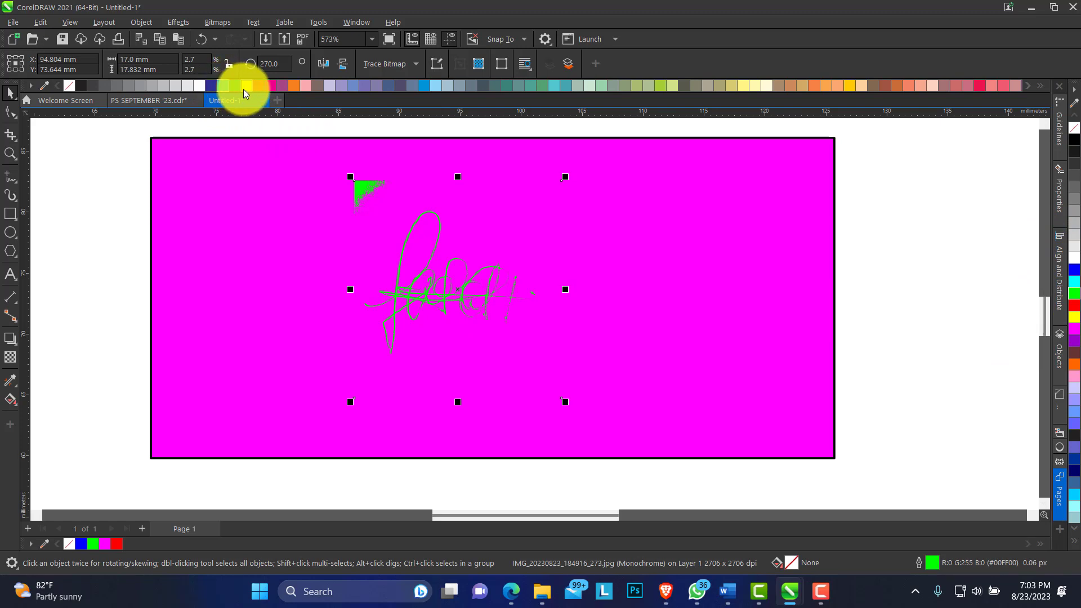
Try green and magenta tints, move the signature left and duplicate it to the right.
left_click(235, 86)
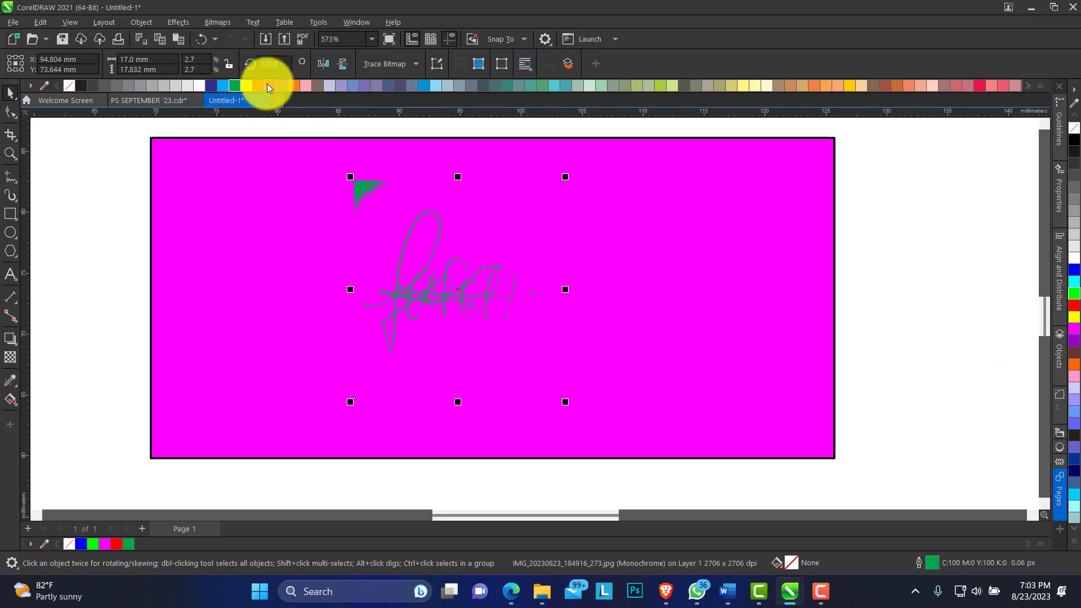
left_click(268, 86)
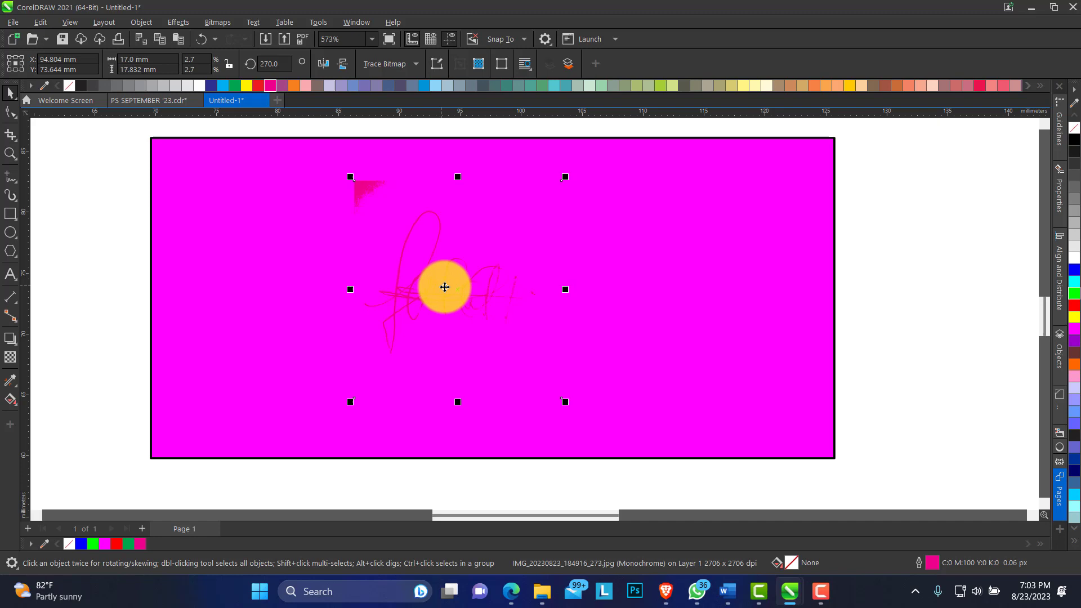
left_click_drag(445, 287, 362, 290)
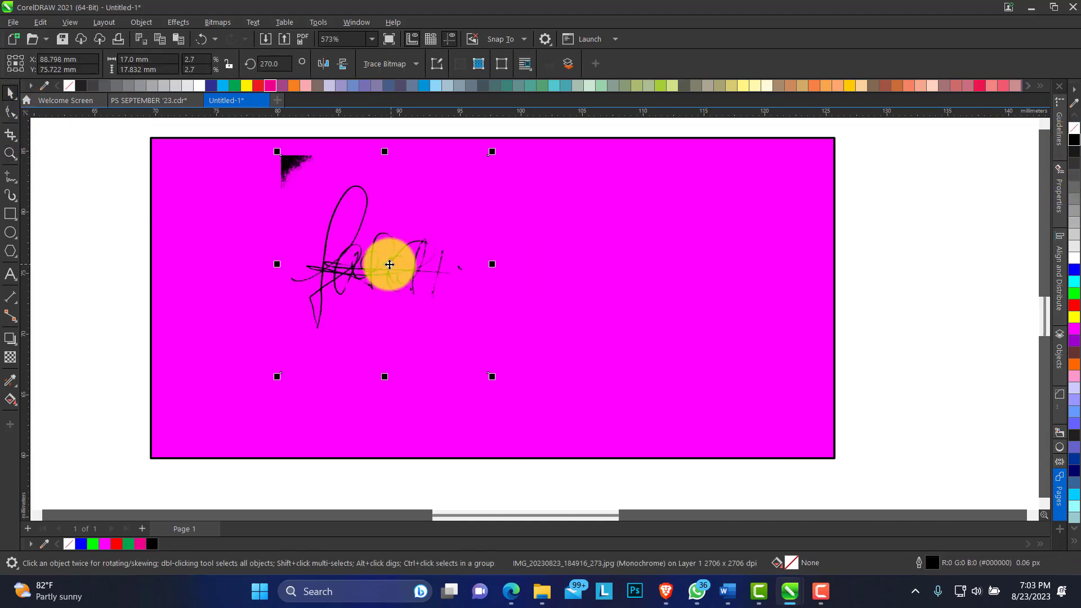
left_click_drag(390, 265, 650, 247)
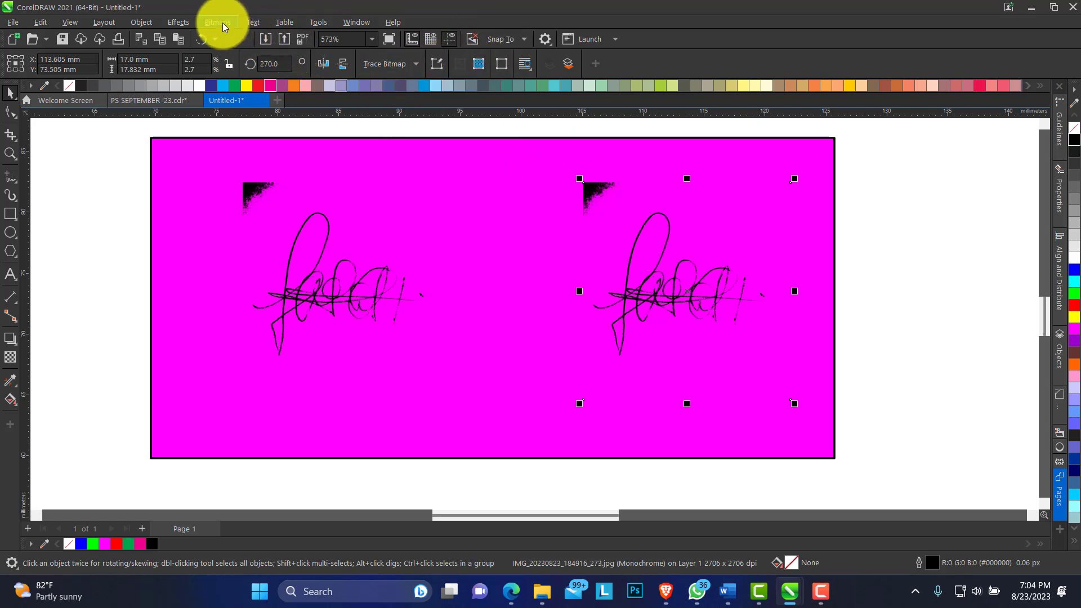
left_click(216, 22)
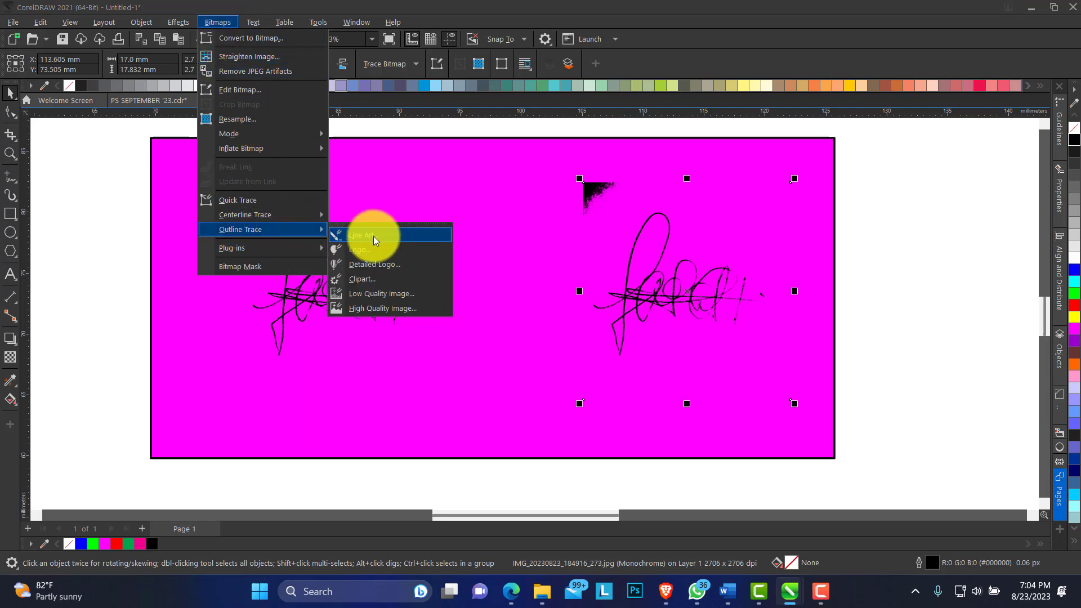
left_click(359, 236)
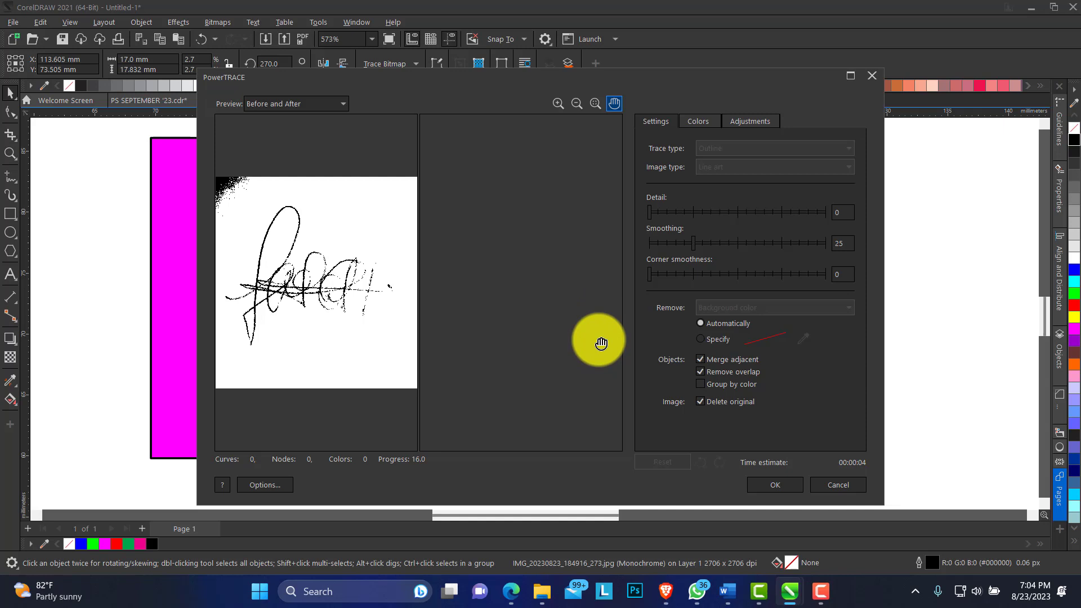
mouse_move(601, 400)
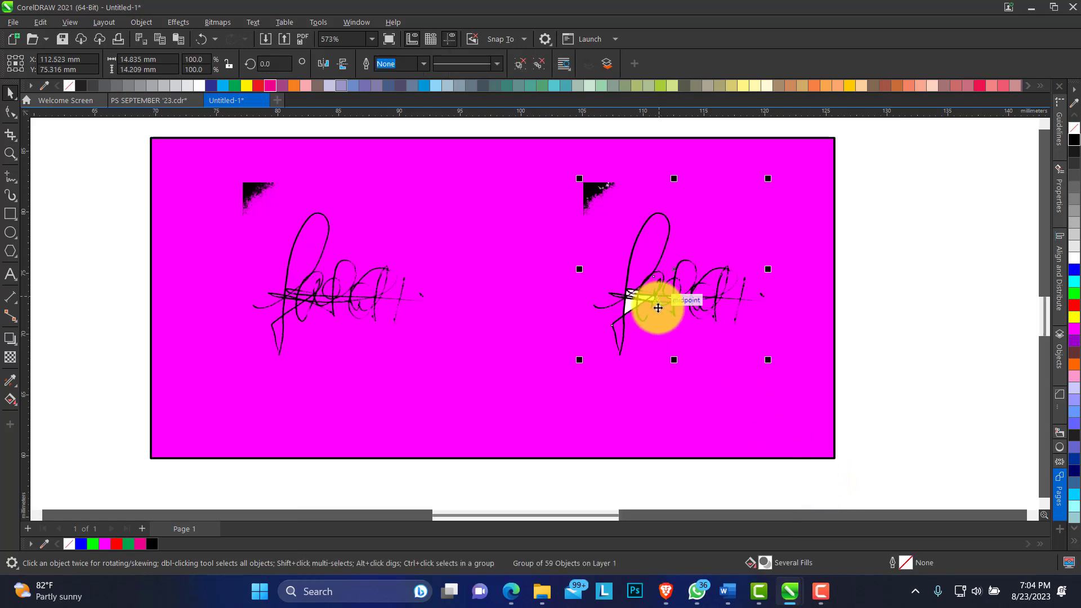
left_click_drag(658, 308, 615, 366)
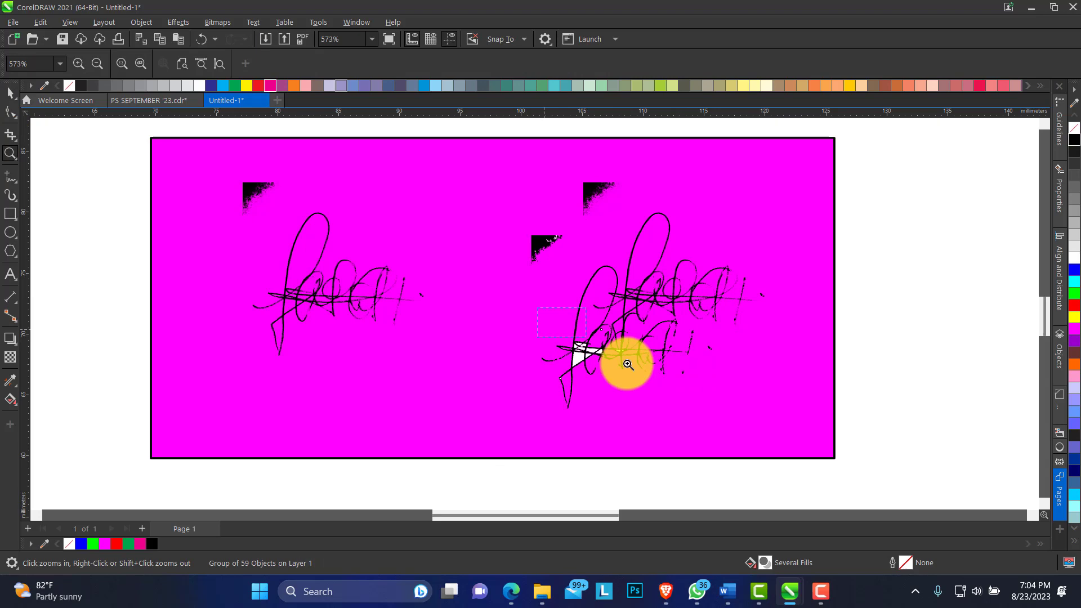
left_click(626, 364)
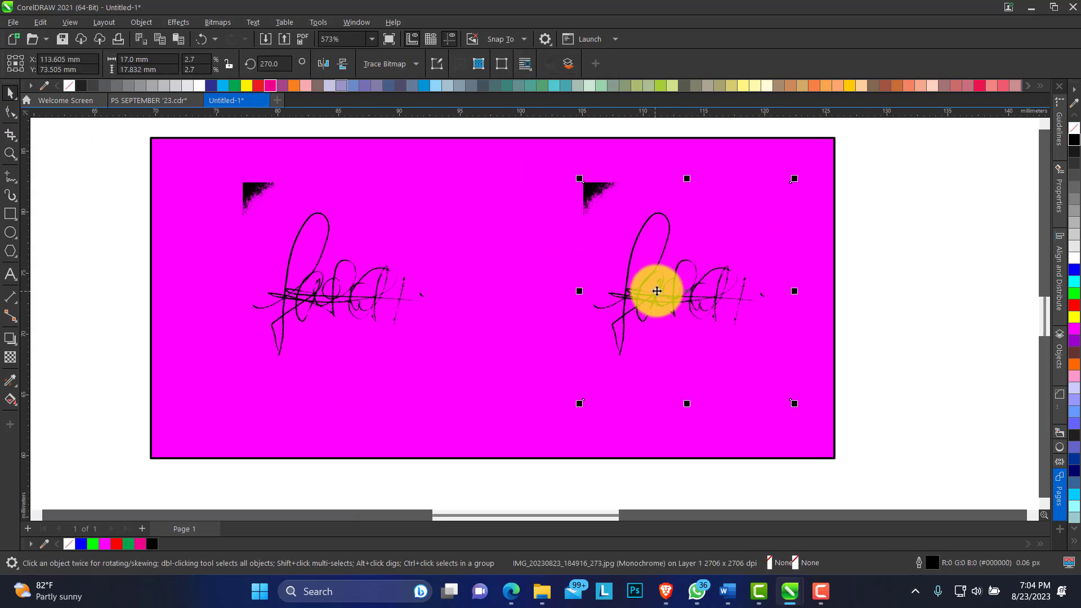
Run a Line Art outline trace on the right signature with Detail raised to 62.
left_click(218, 22)
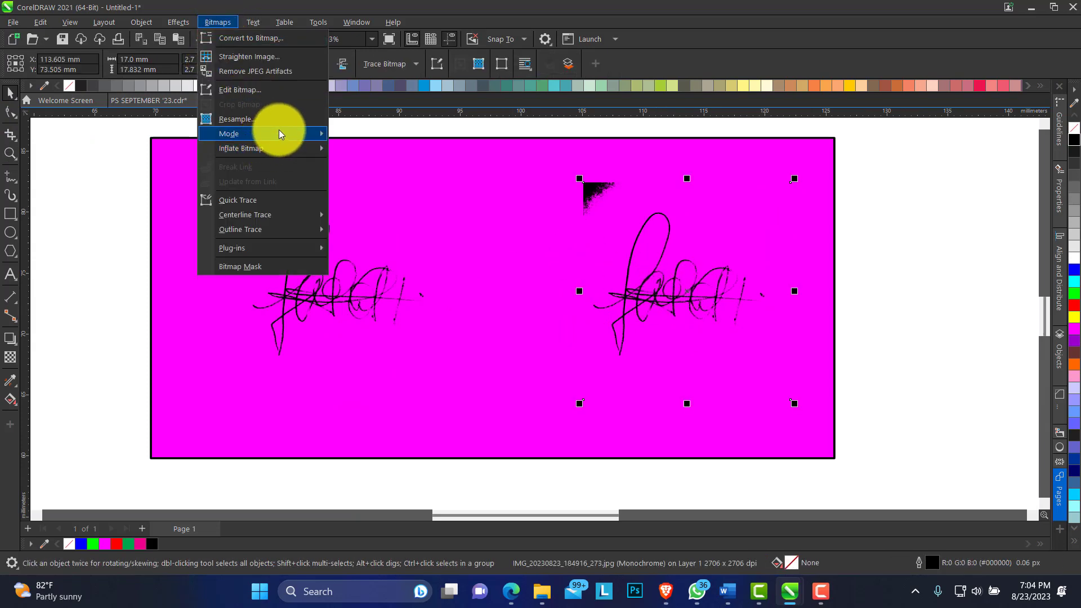
mouse_move(276, 266)
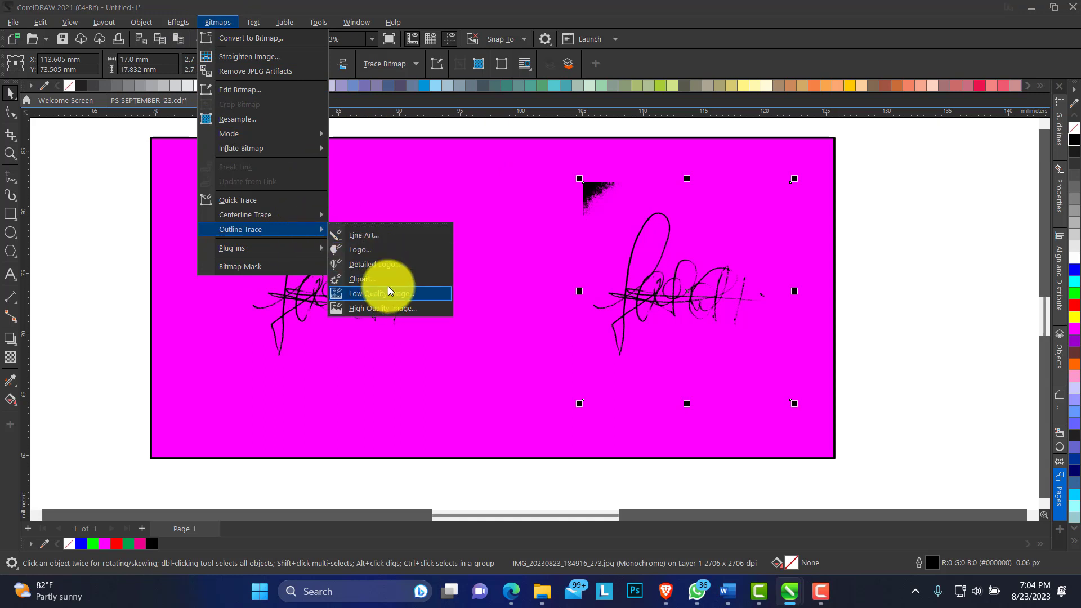
mouse_move(403, 265)
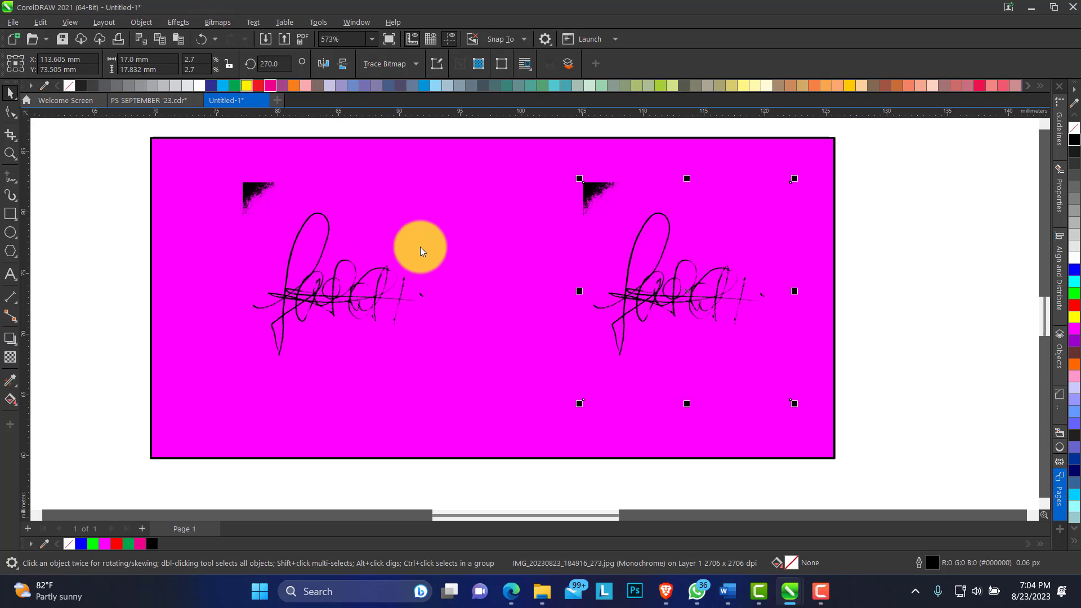
left_click(384, 63)
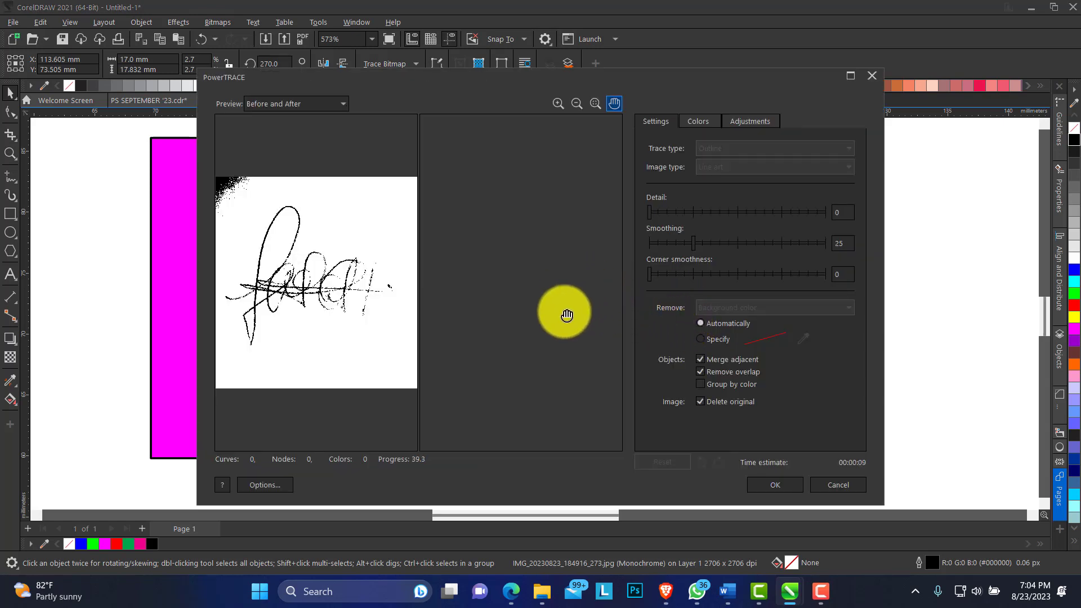
mouse_move(588, 357)
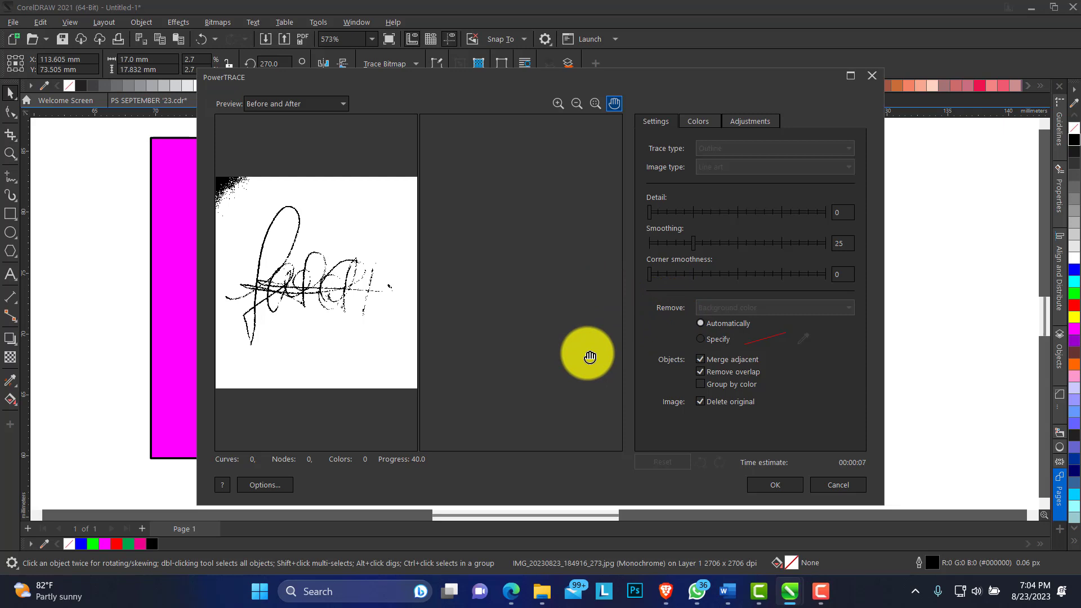
left_click_drag(649, 211, 758, 212)
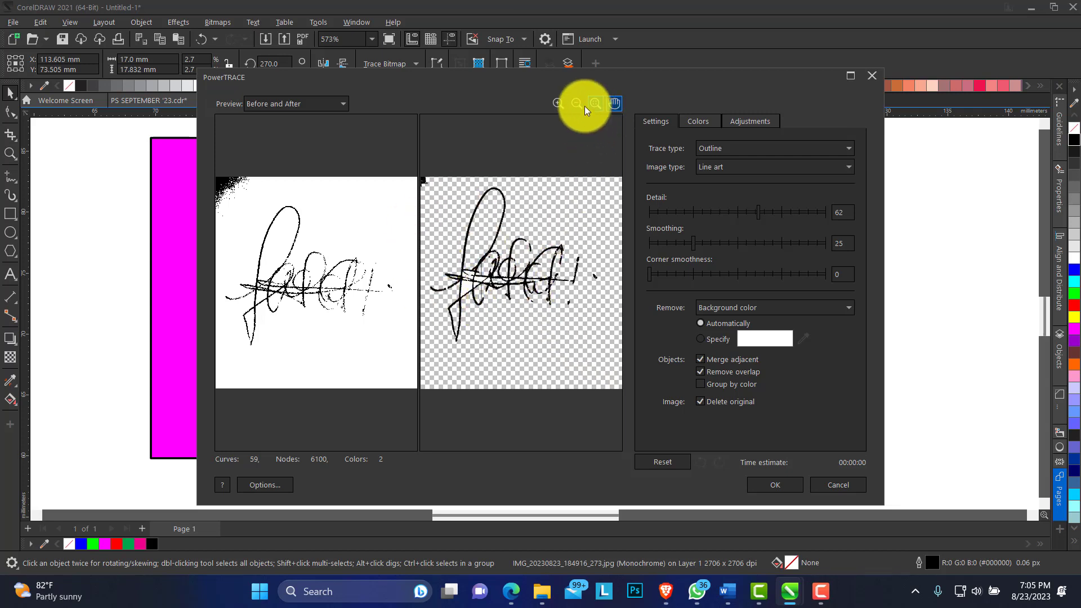
Set Remove colour from entire image and apply the trace as a vector group.
left_click(558, 104)
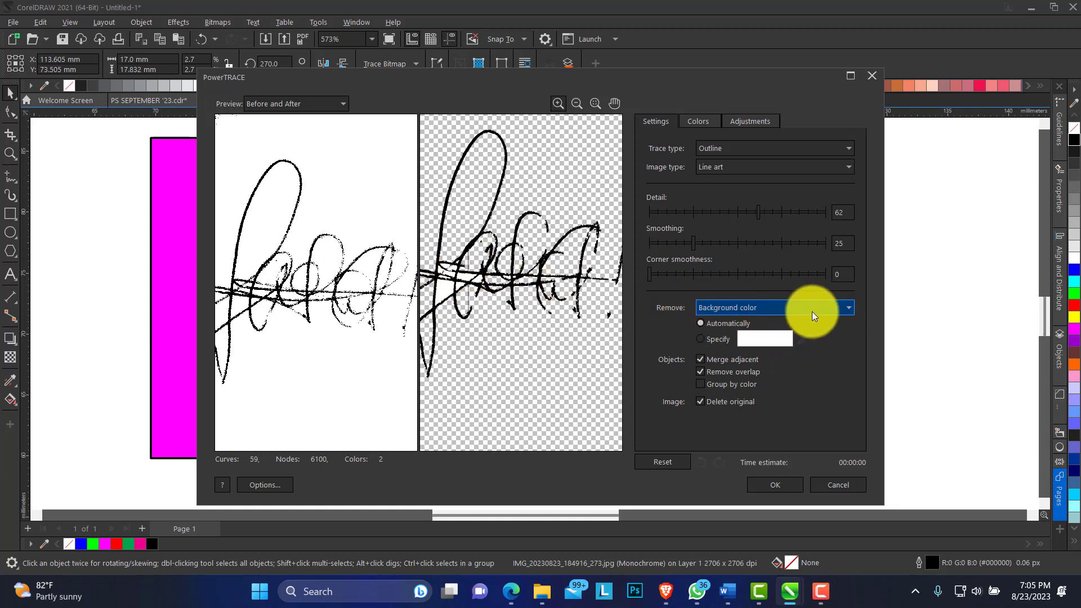
left_click(847, 308)
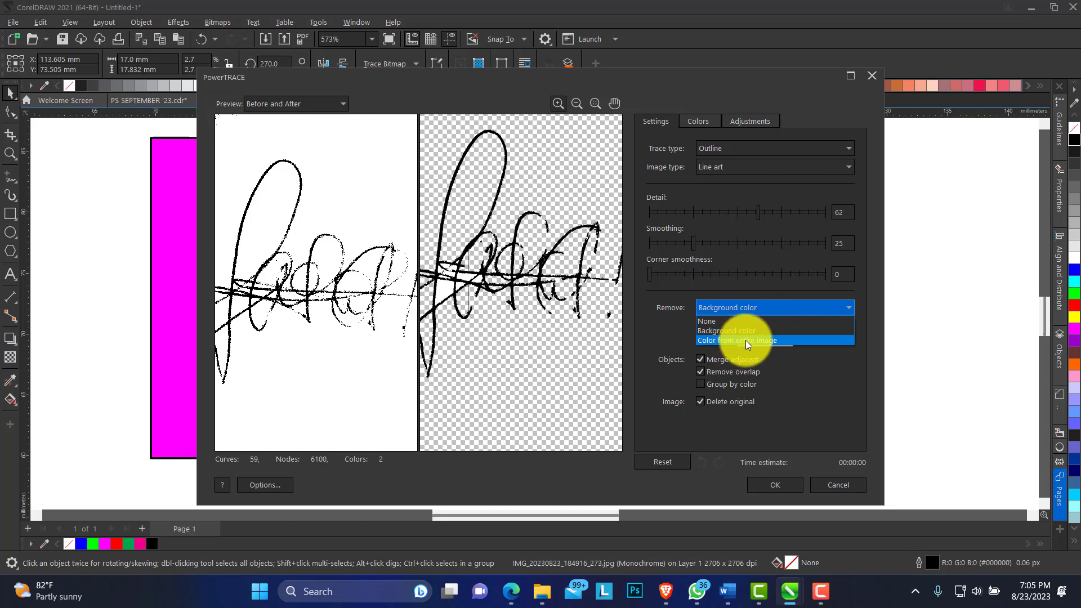
left_click(738, 340)
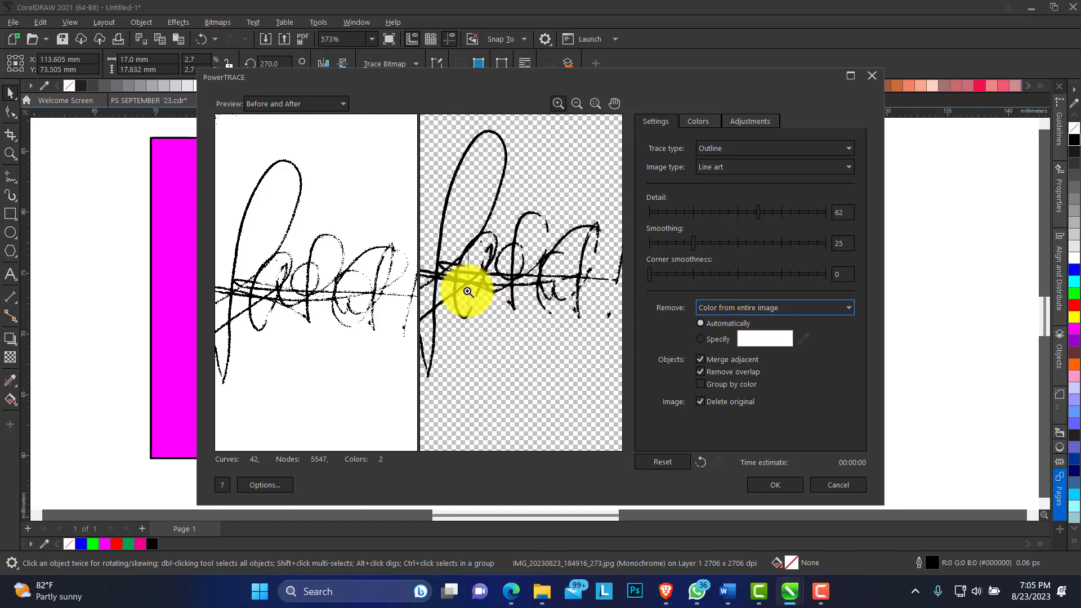
left_click(775, 484)
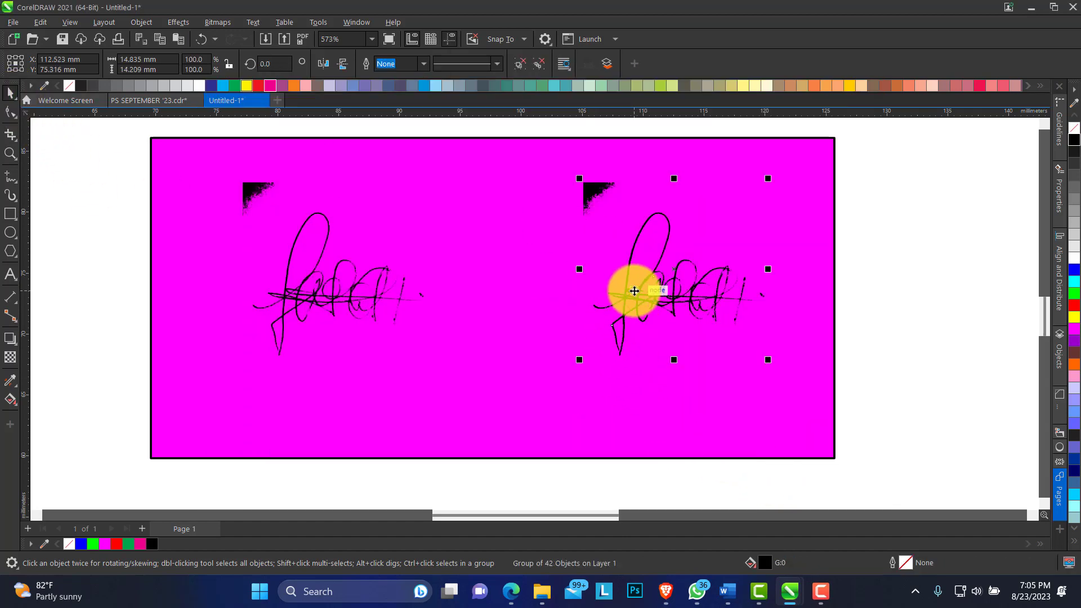
Reposition the traced signature and fill the background rectangle yellow.
left_click_drag(633, 289, 572, 349)
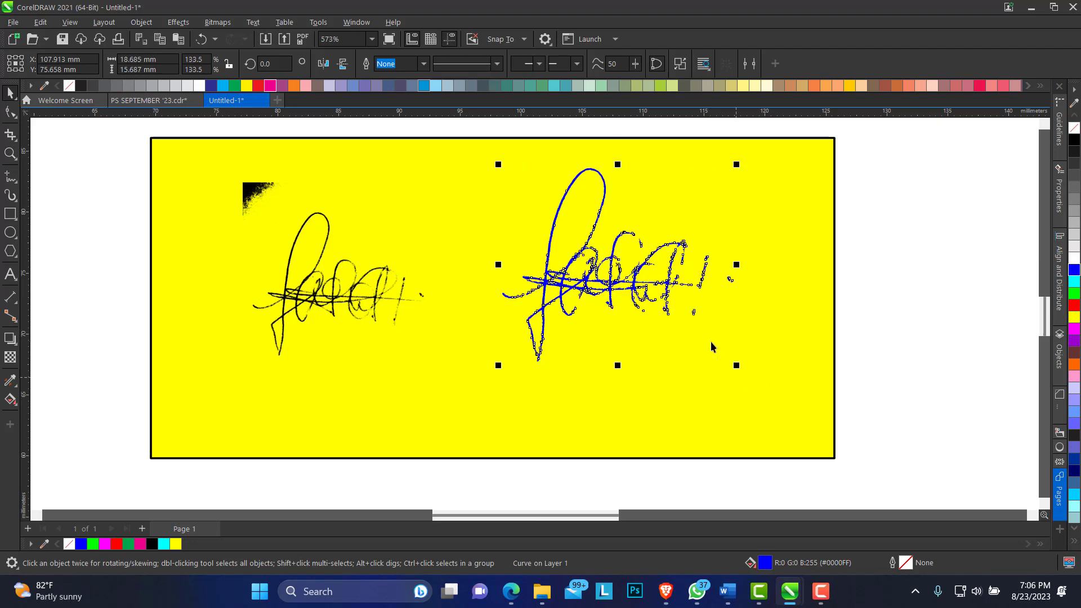
left_click(10, 153)
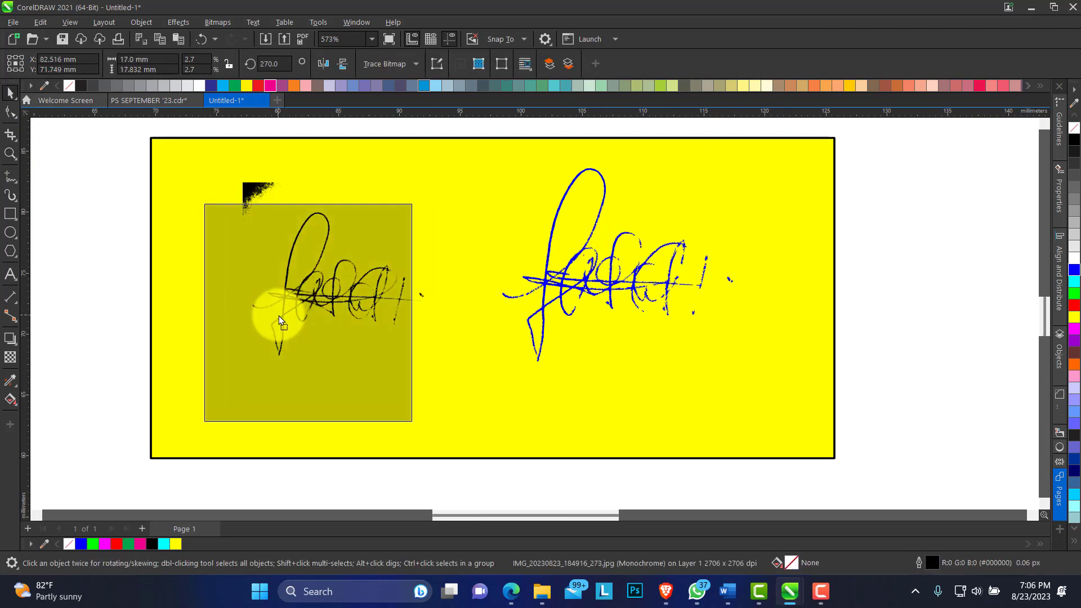
left_click(308, 314)
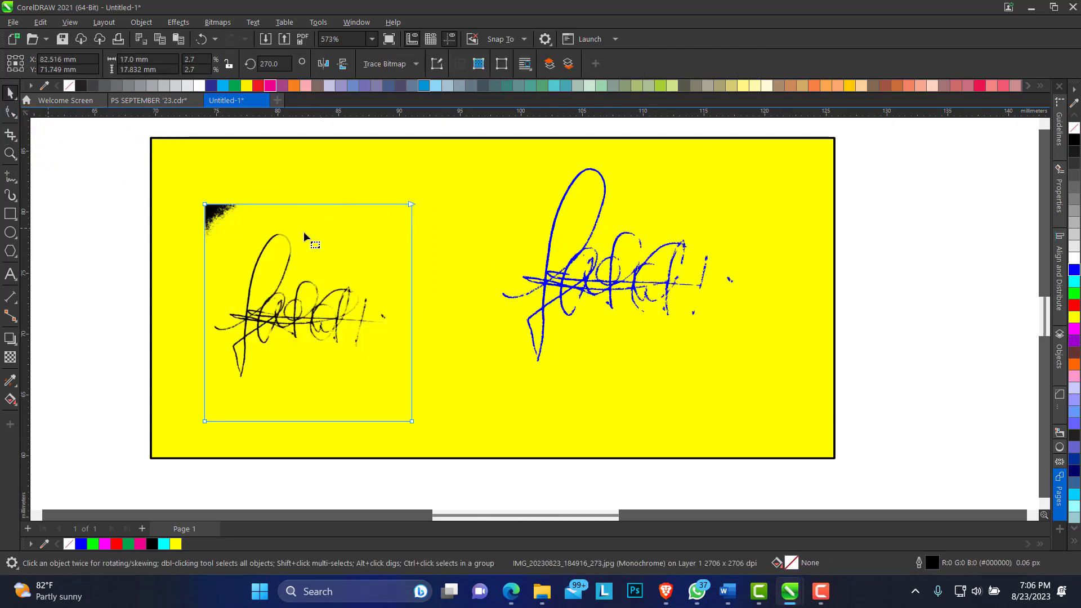